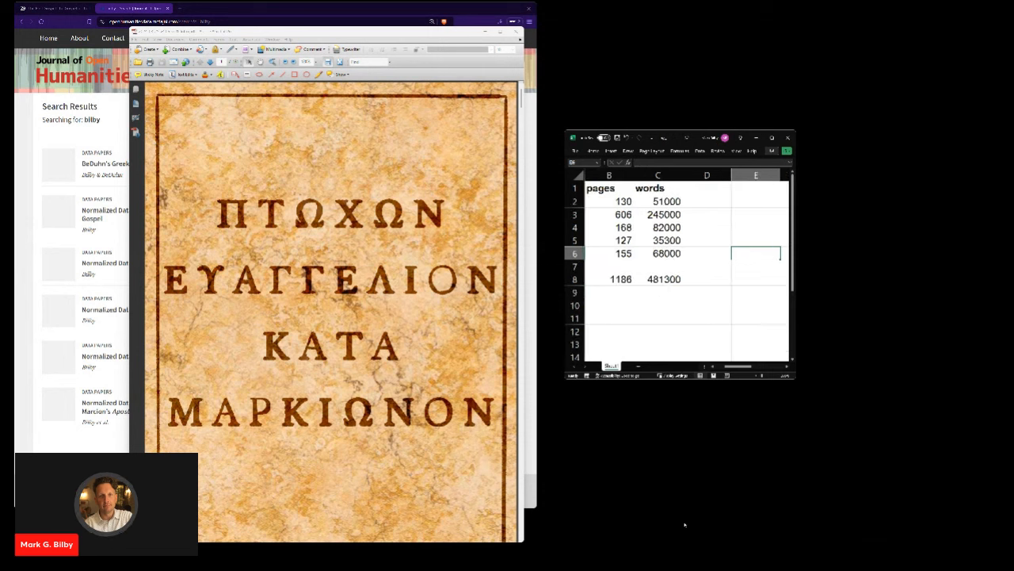
mouse_move(653, 428)
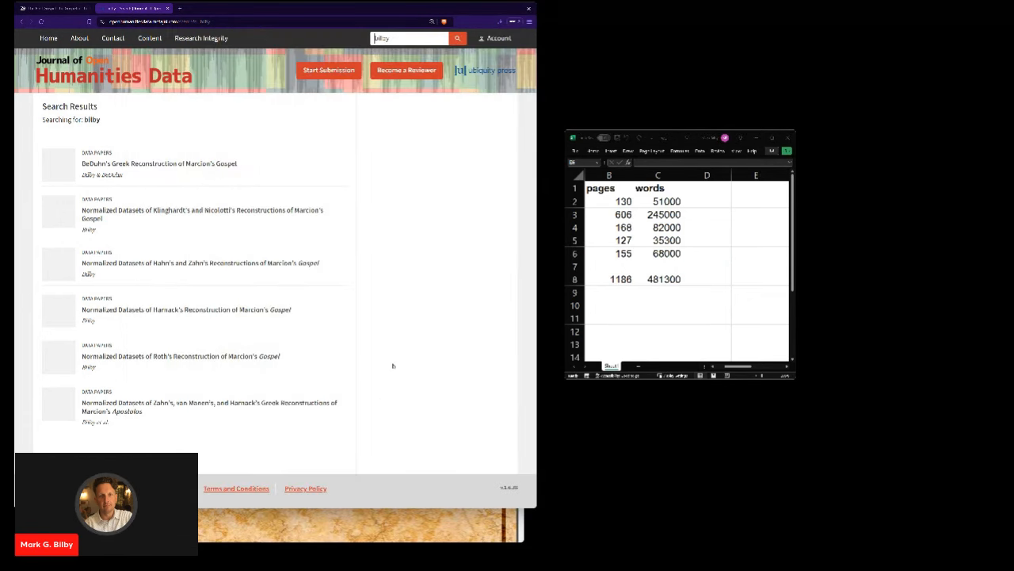
mouse_move(453, 213)
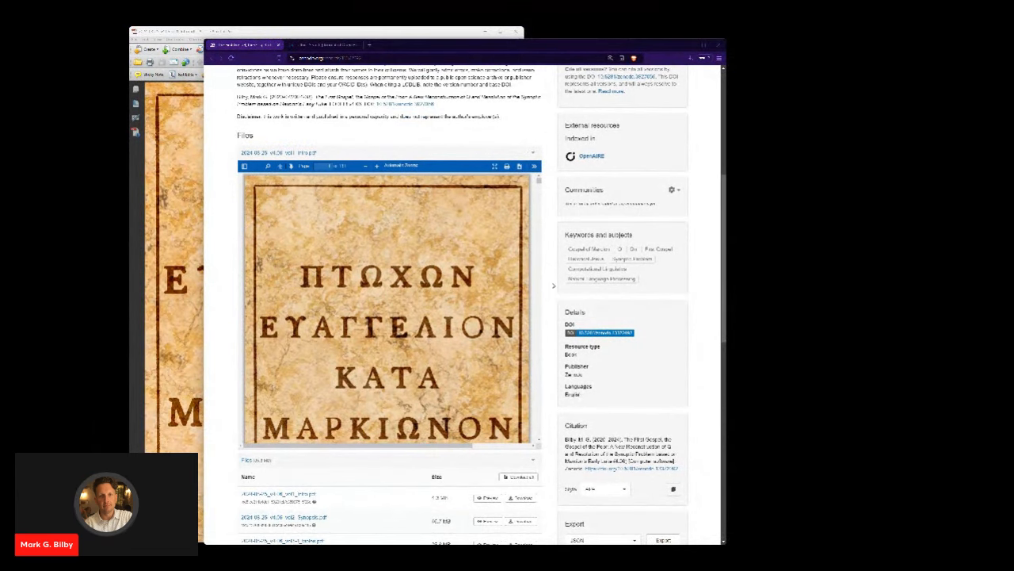
scroll("up", 3)
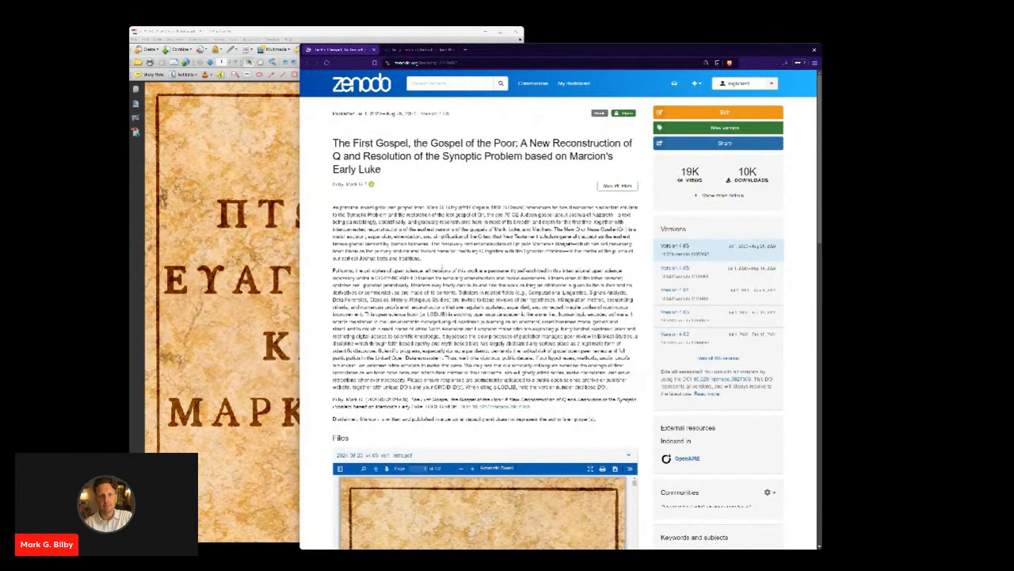
scroll("down", 3)
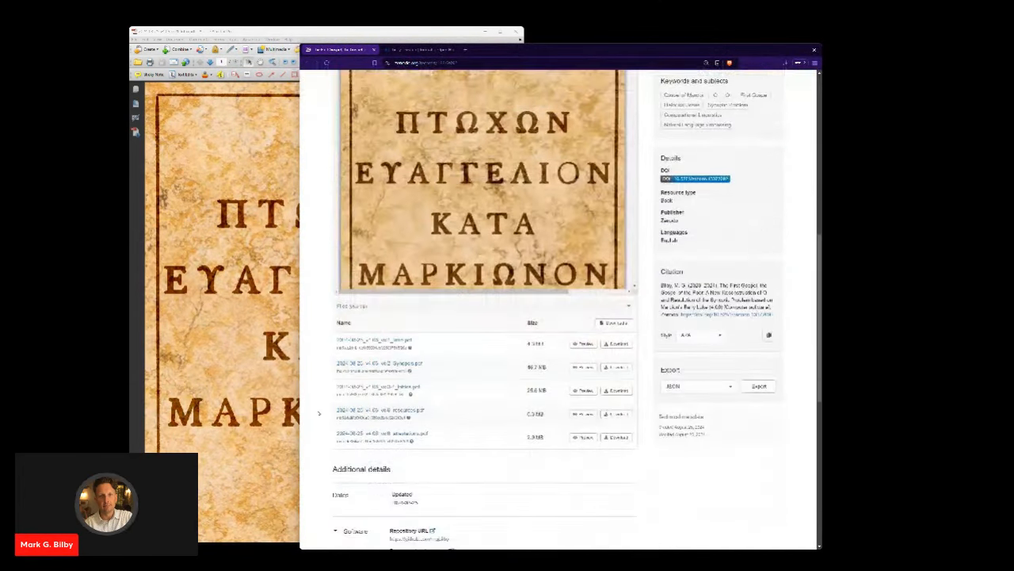
scroll("down", 3)
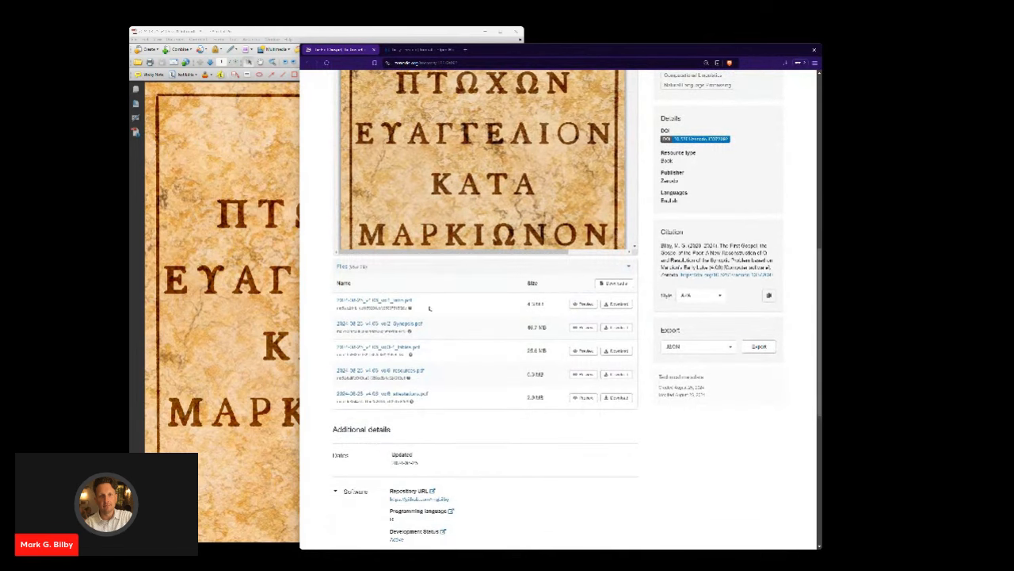
mouse_move(447, 404)
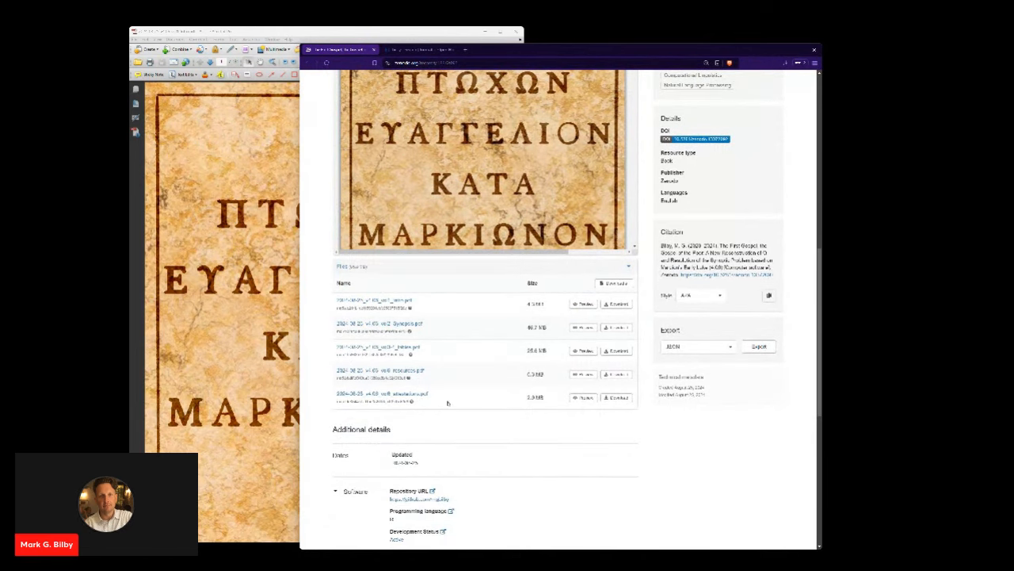
mouse_move(447, 402)
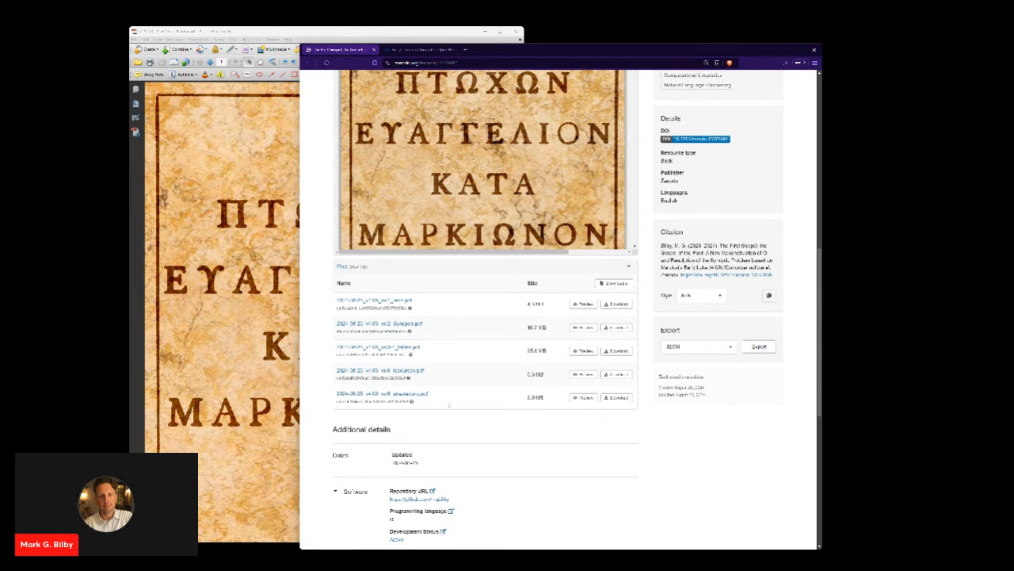
mouse_move(447, 406)
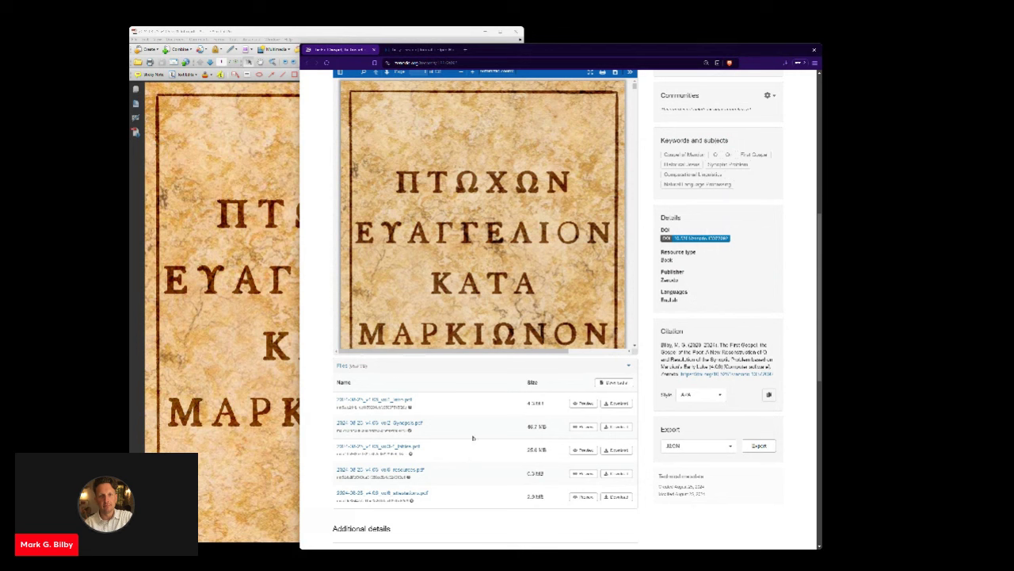
mouse_move(475, 438)
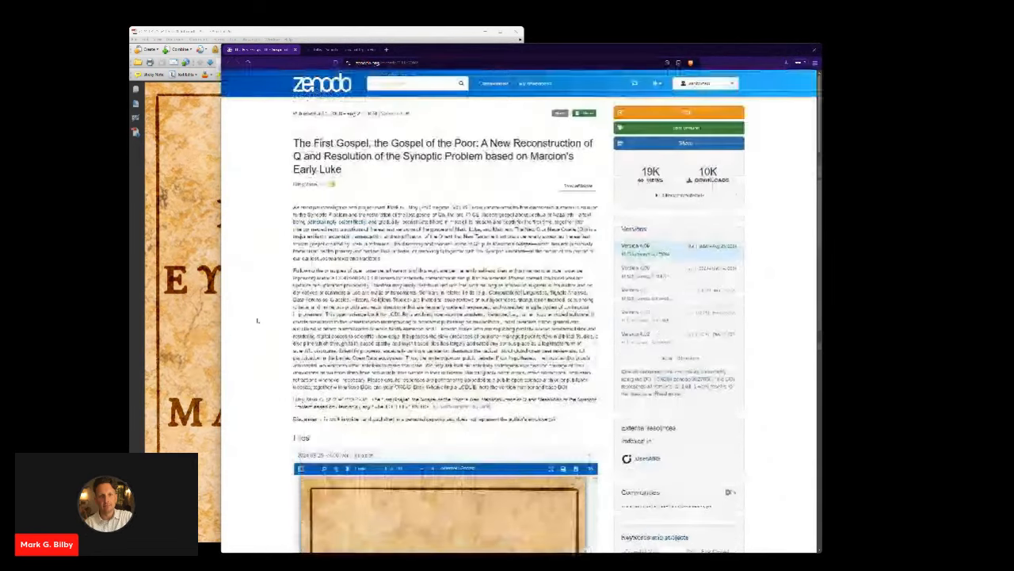
scroll("down", 3)
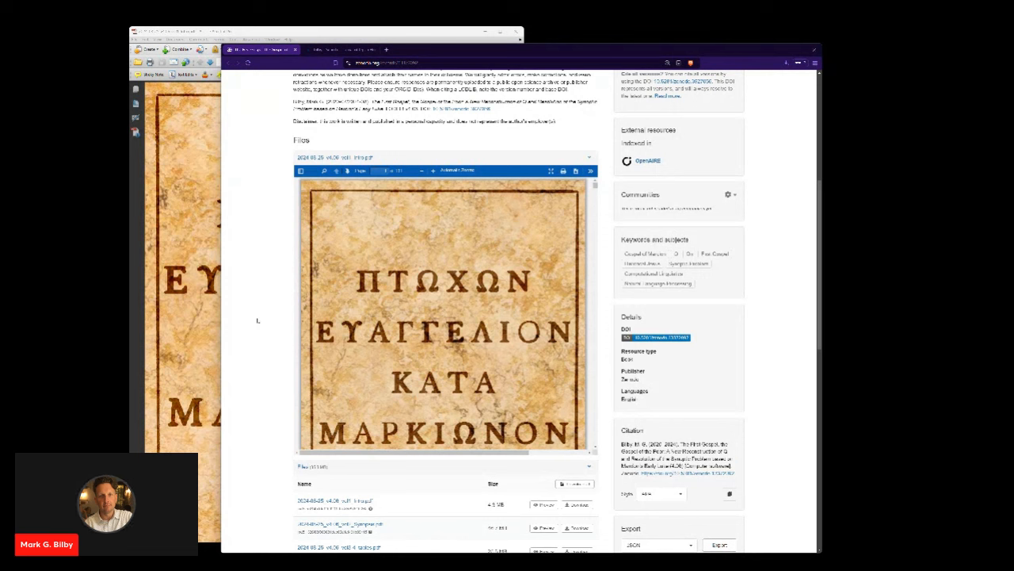
mouse_move(252, 333)
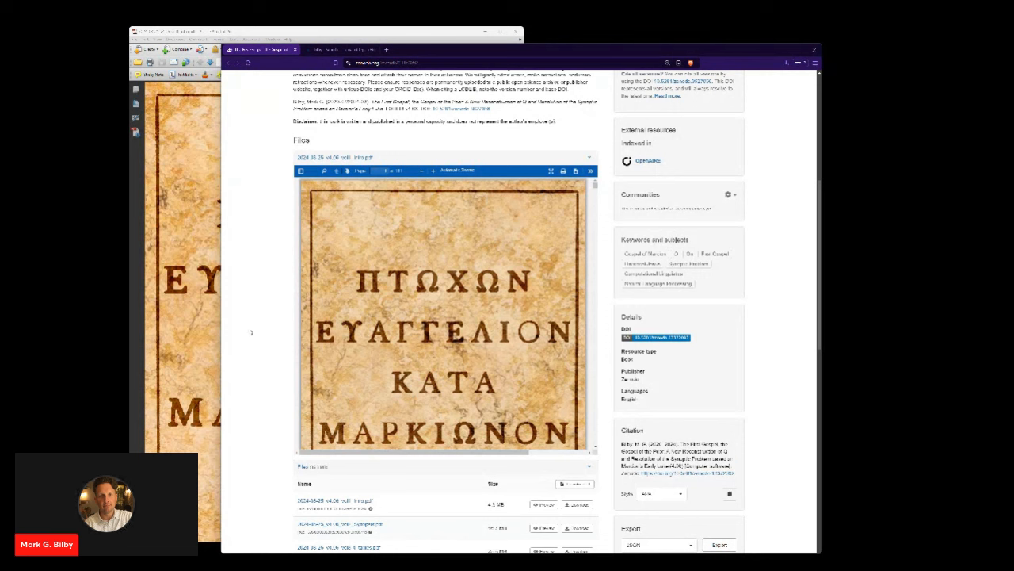
mouse_move(270, 336)
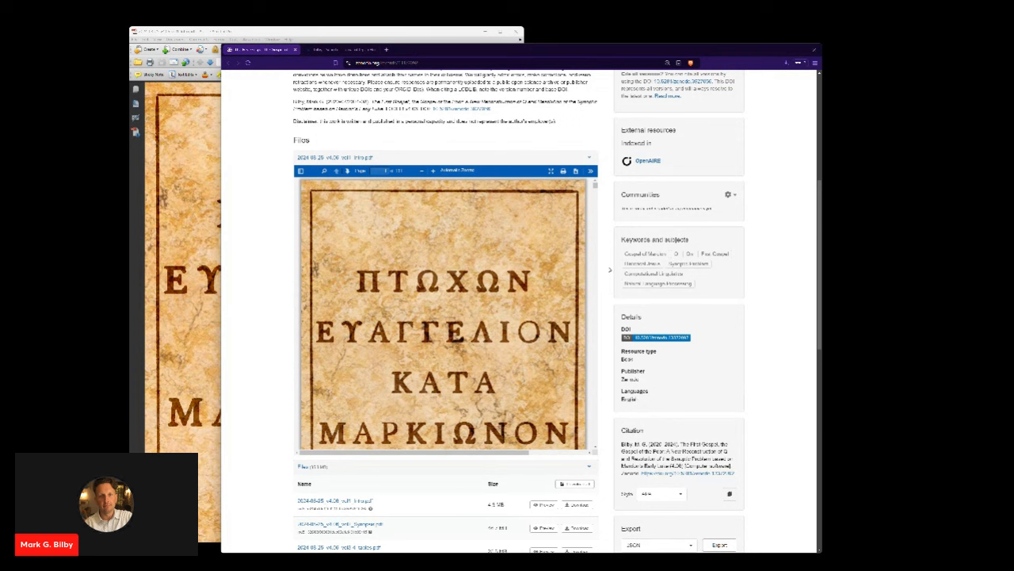
mouse_move(276, 292)
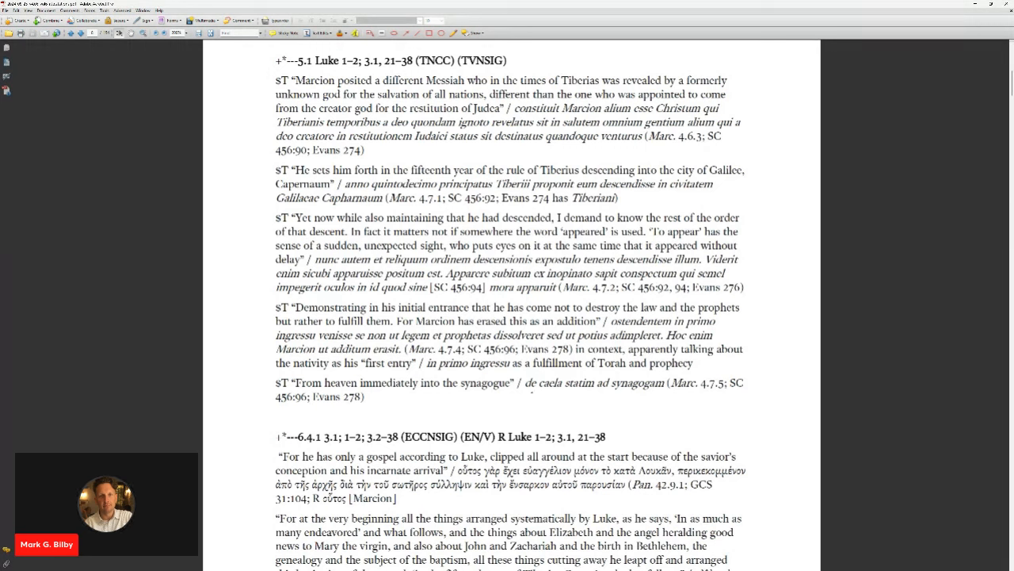
Scroll down the draft PDF to the GMcn Titulus page with Tertullian and Fihrist testimonies.
scroll("down", 3)
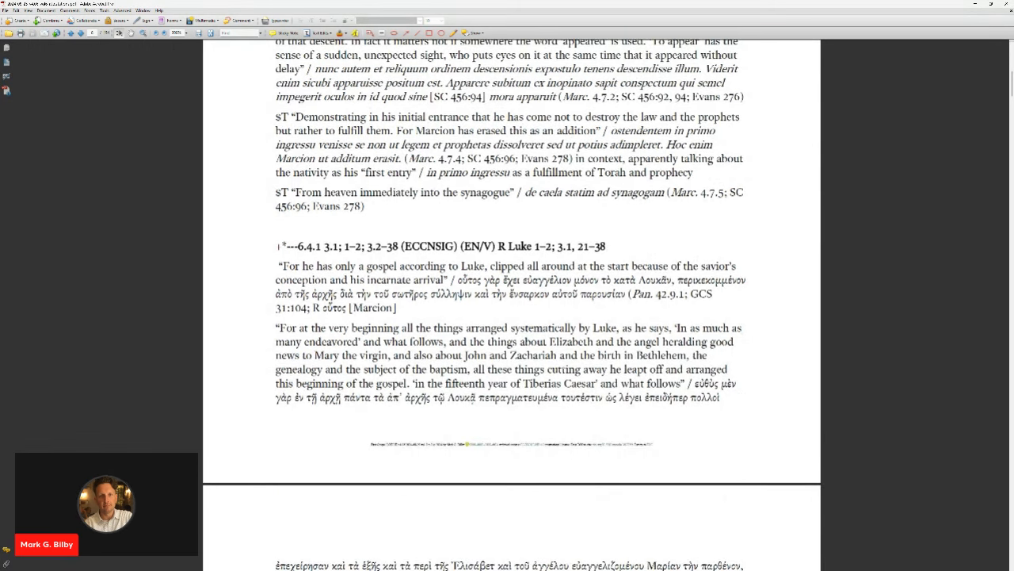
scroll("down", 3)
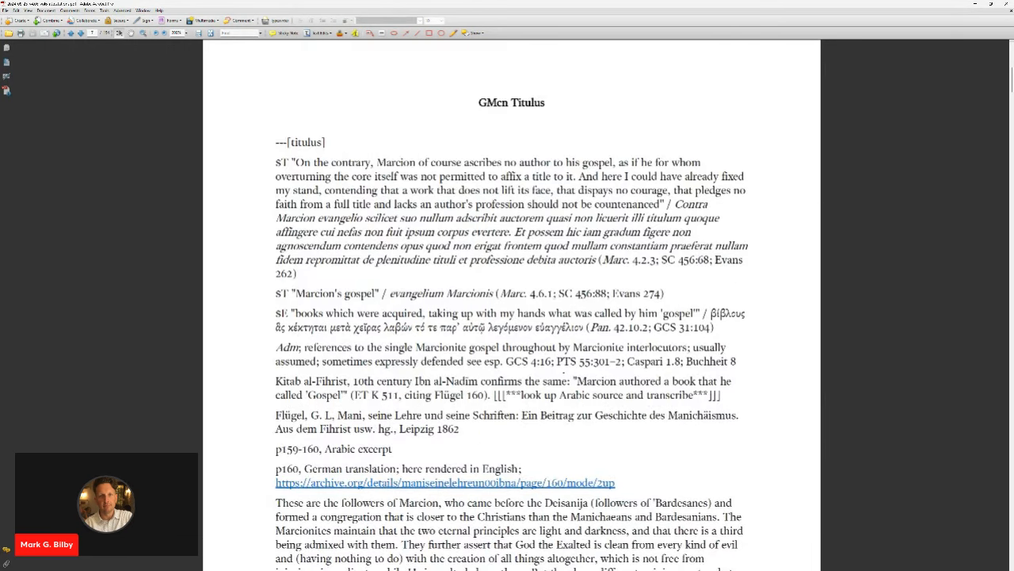
scroll("down", 3)
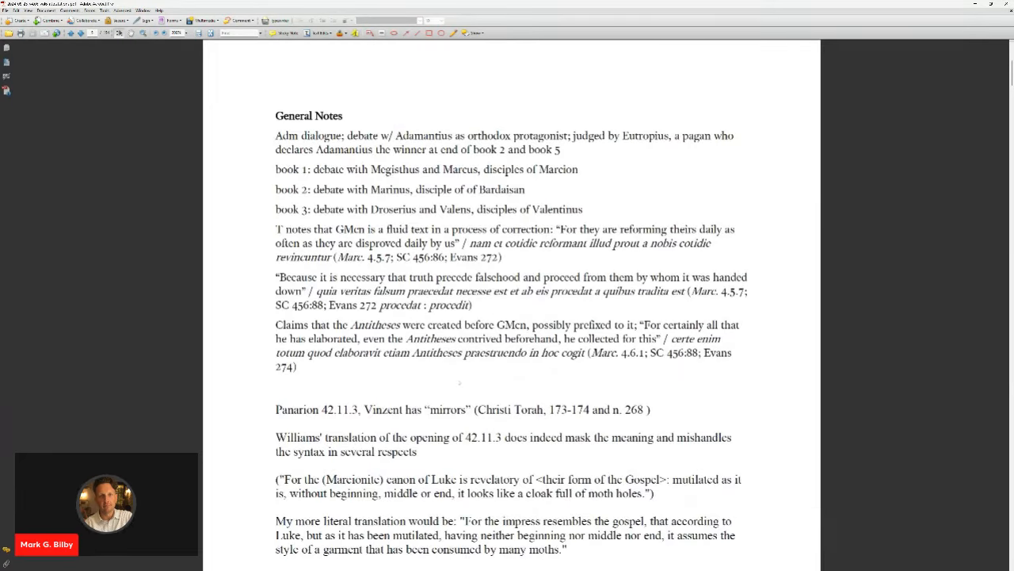
scroll("down", 3)
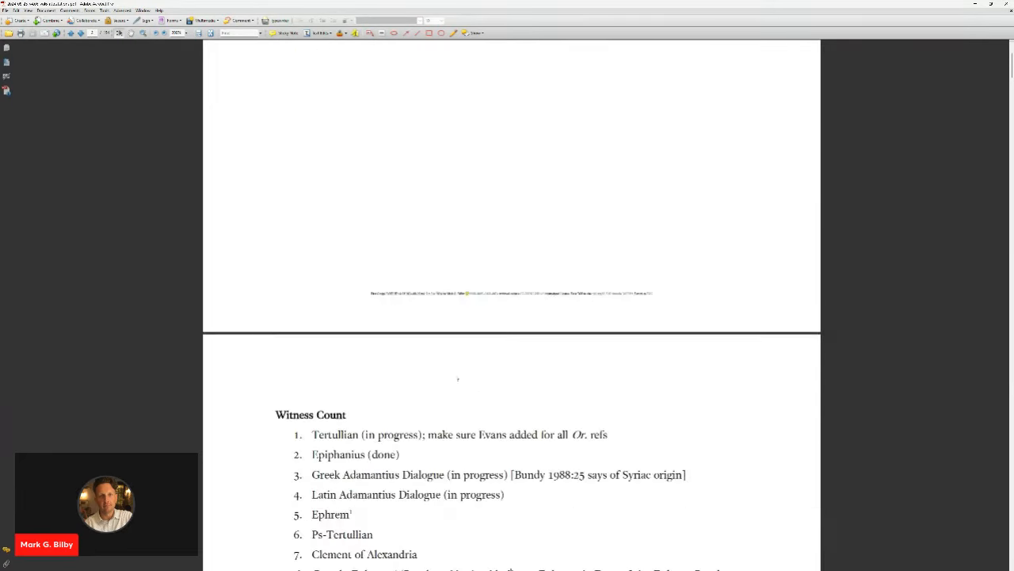
scroll("down", 3)
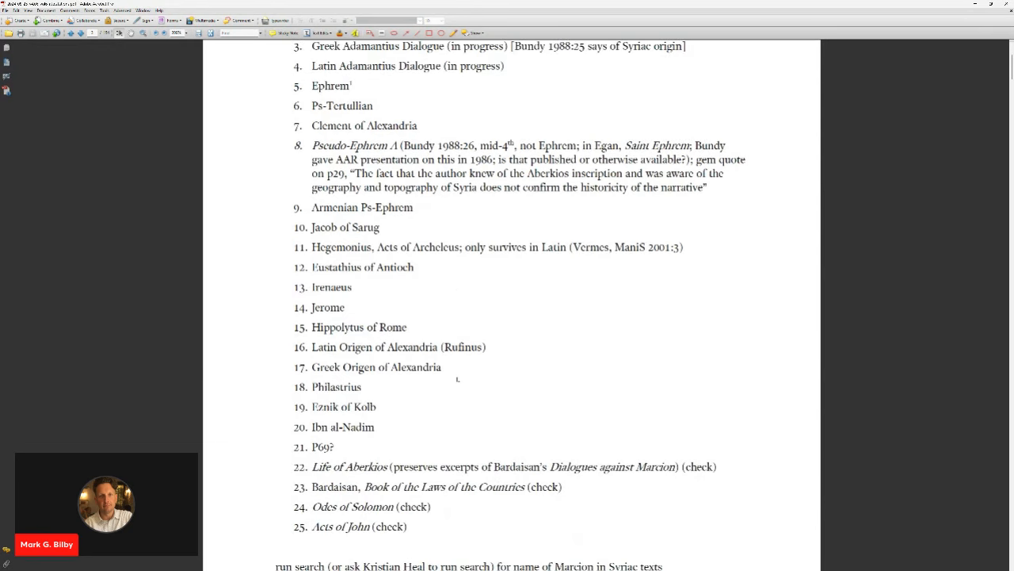
scroll("down", 3)
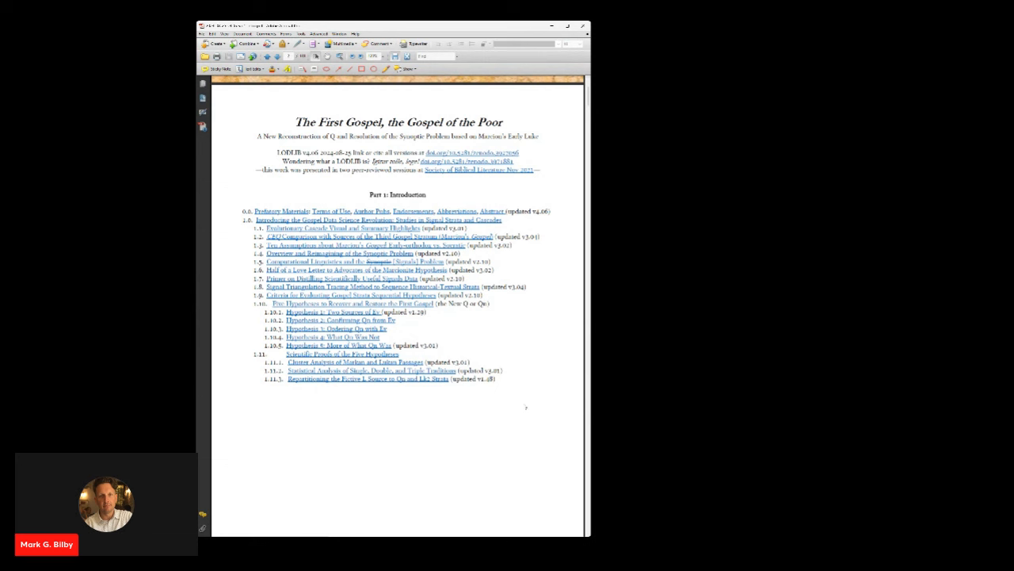
scroll("down", 3)
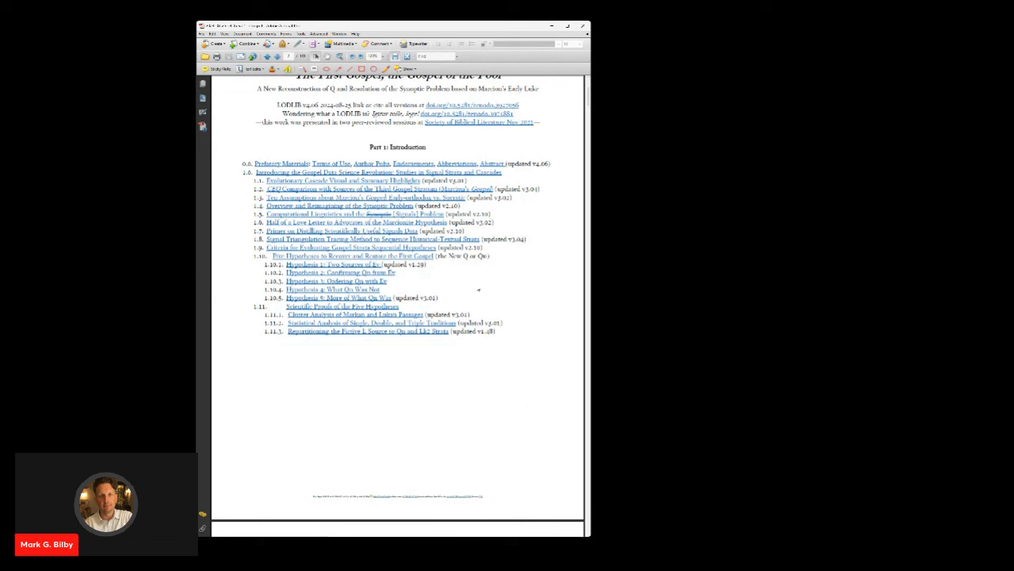
mouse_move(469, 288)
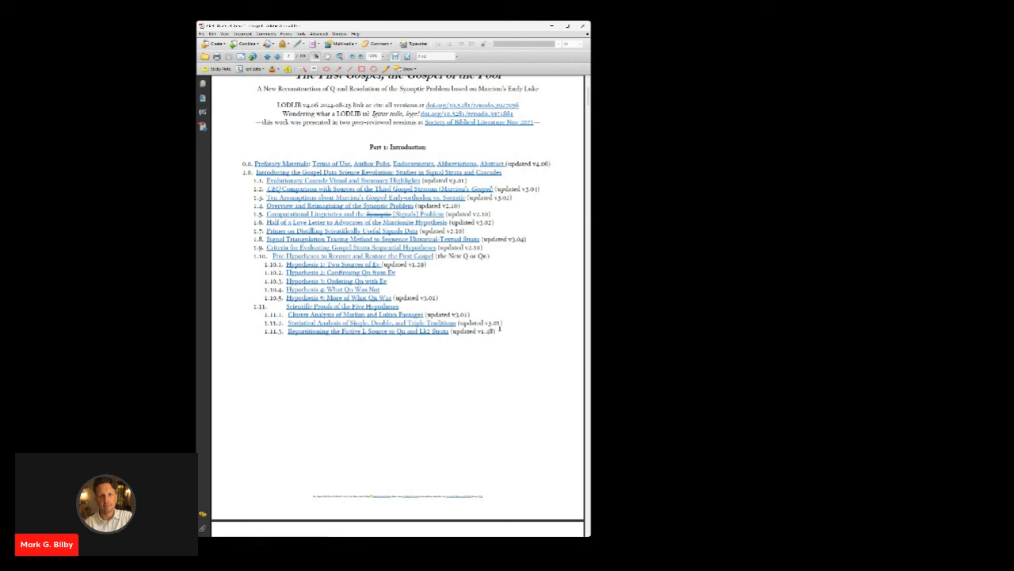
mouse_move(547, 338)
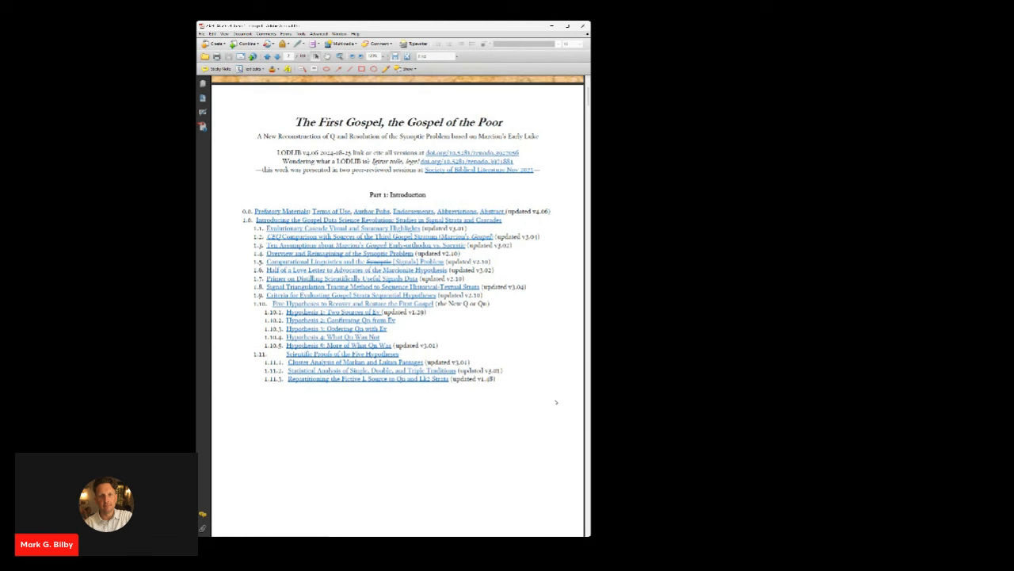
Scroll to the Lk 4:38–39 synopsis page with parallel Greek and English columns.
scroll("down", 3)
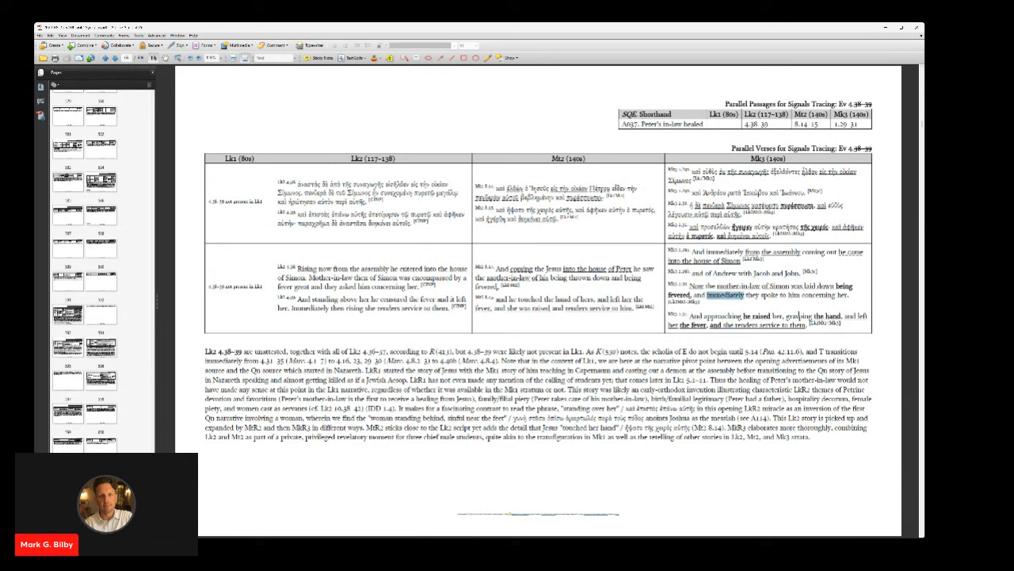
double_click(779, 307)
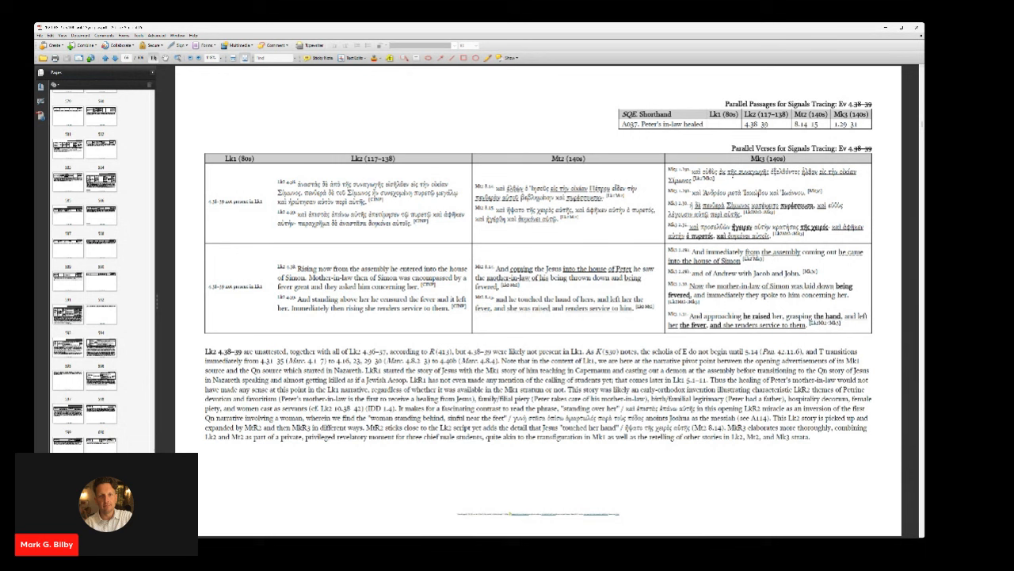
double_click(761, 171)
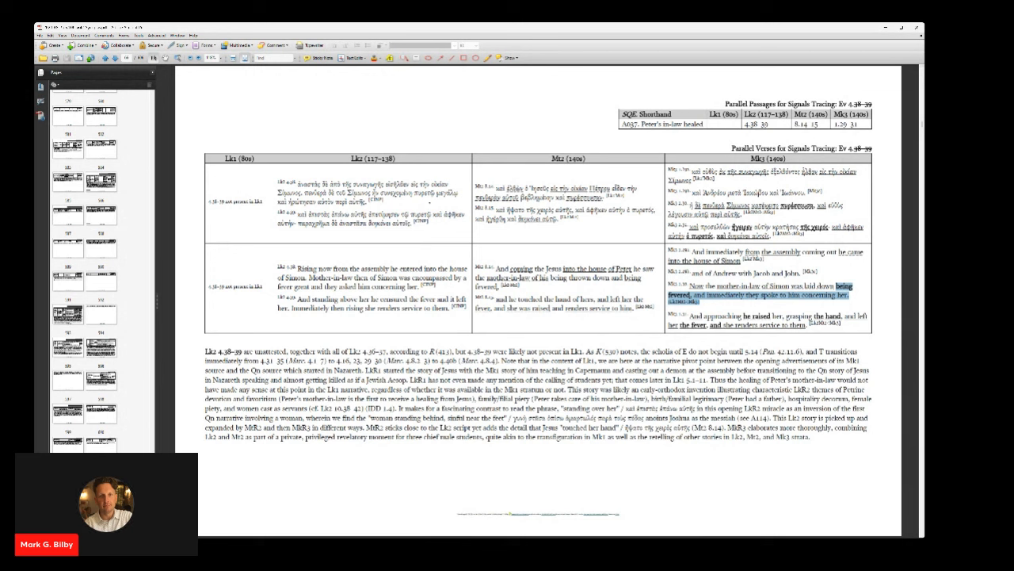
double_click(406, 214)
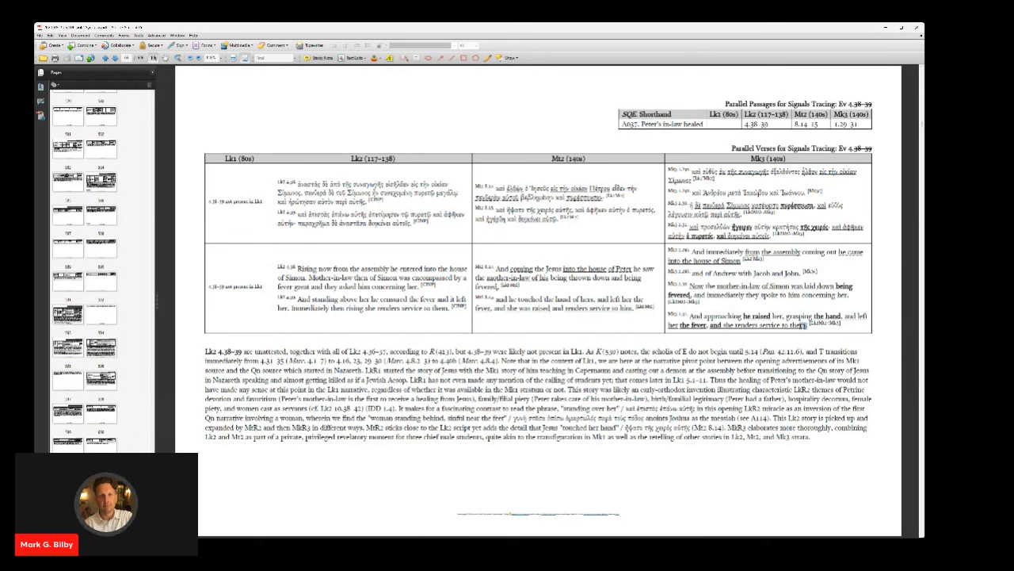
double_click(759, 313)
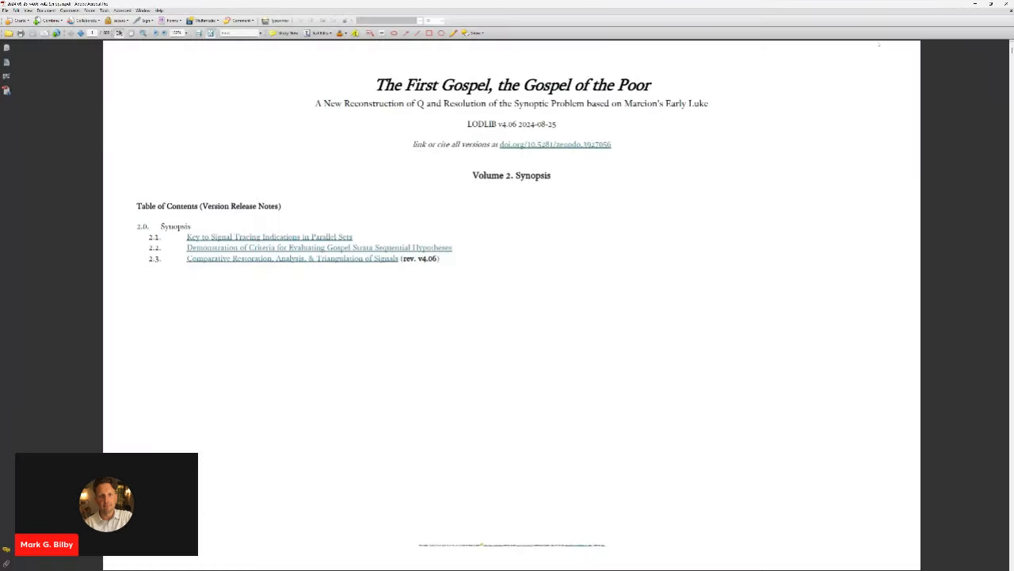
mouse_move(843, 273)
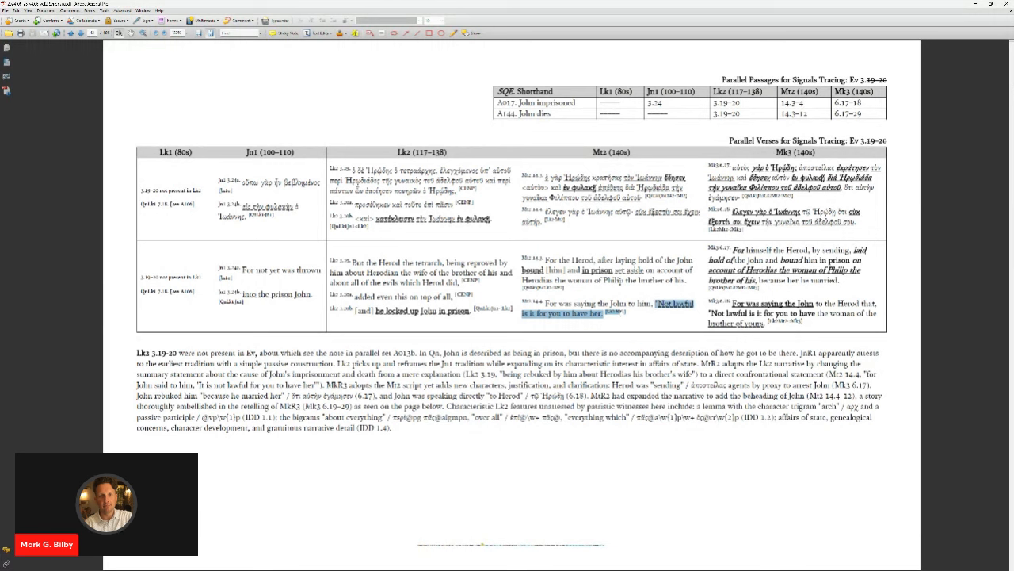
Select the word 'Philip' in the Mark column of the Lk 3:19–20 synopsis table.
double_click(599, 282)
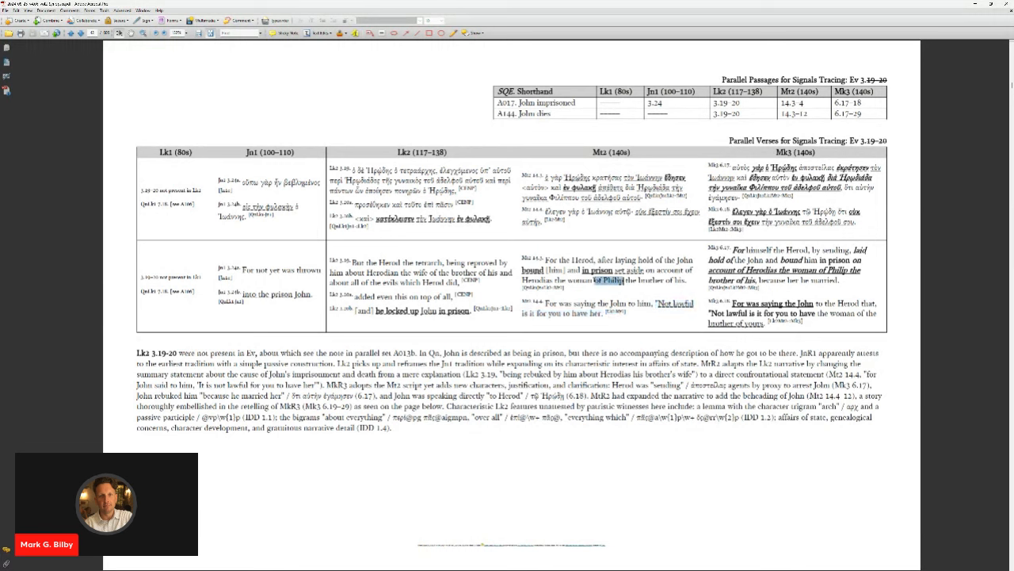